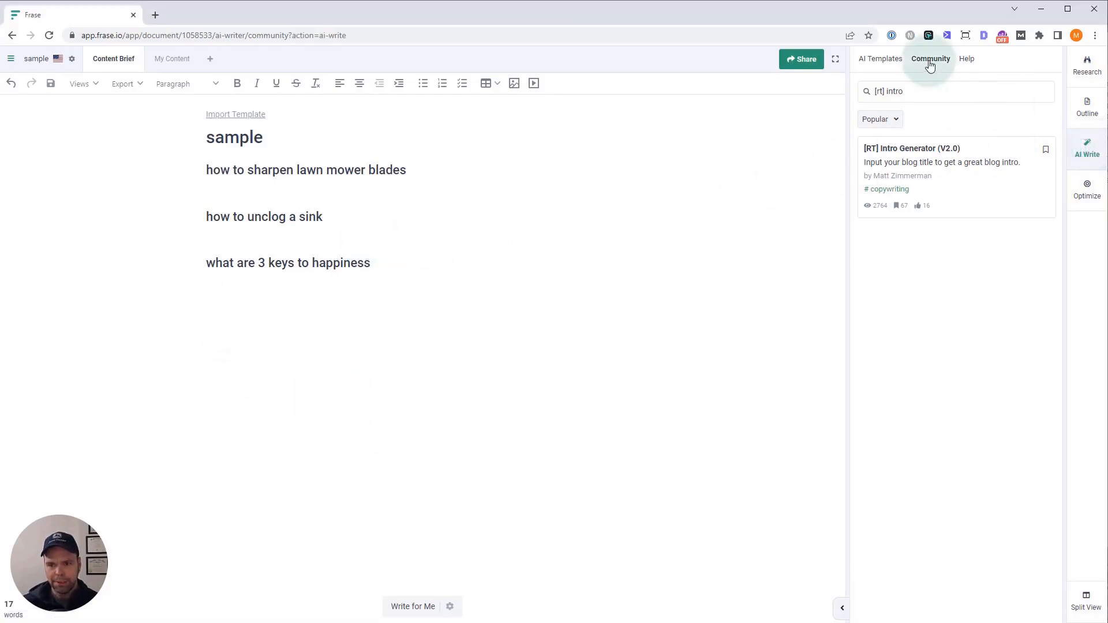
Clear the Community search box and open the [RT] Intro Generator (V2.0) template.
double_click(894, 91)
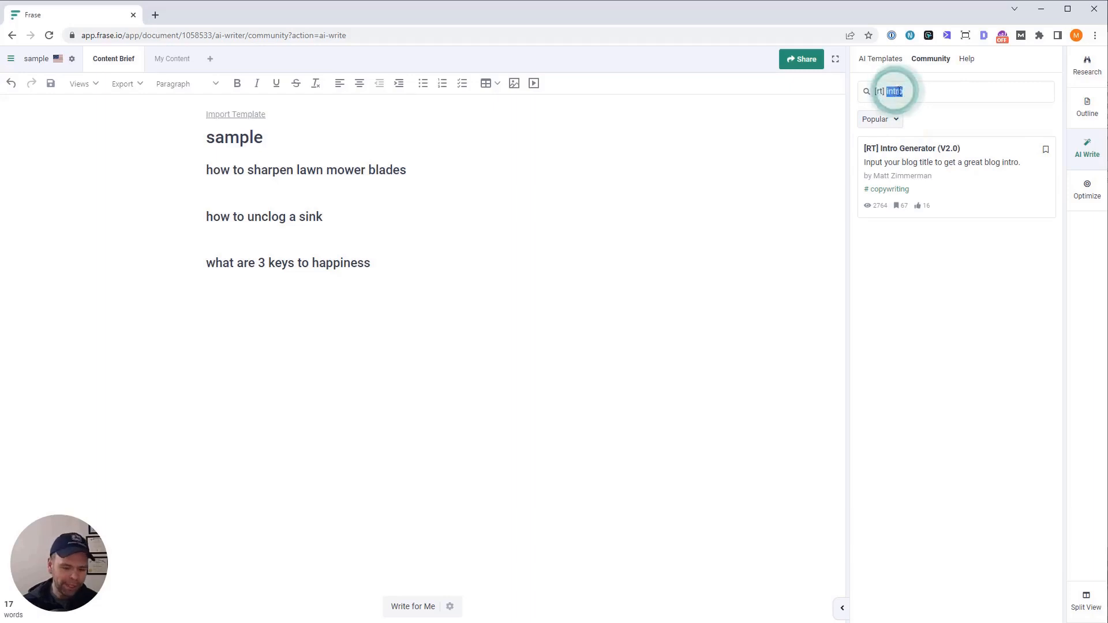
key(Backspace)
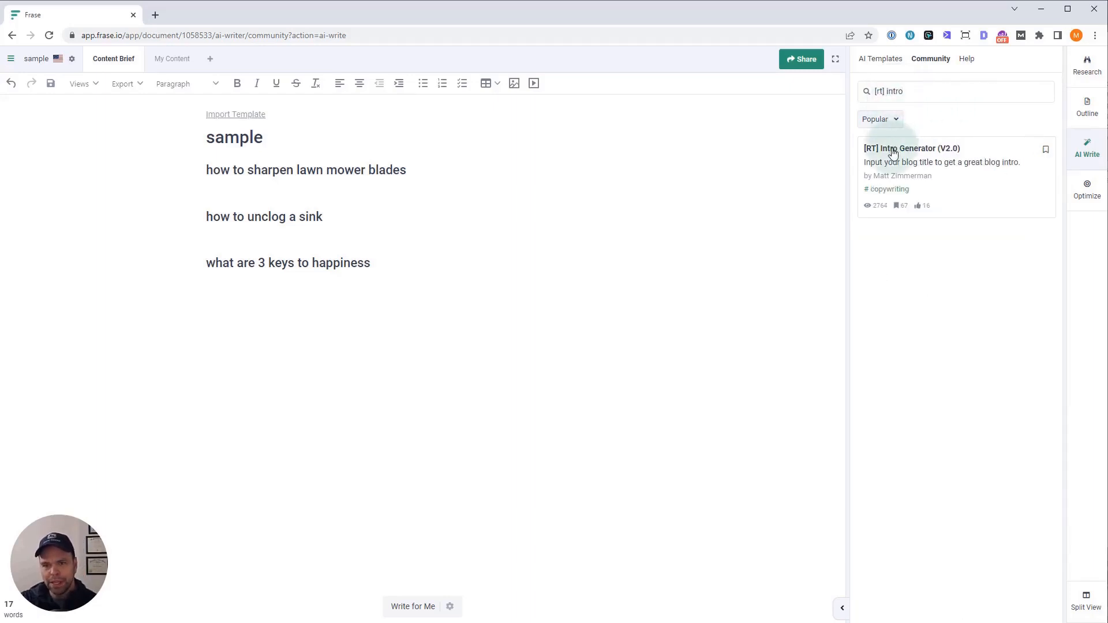
click(912, 148)
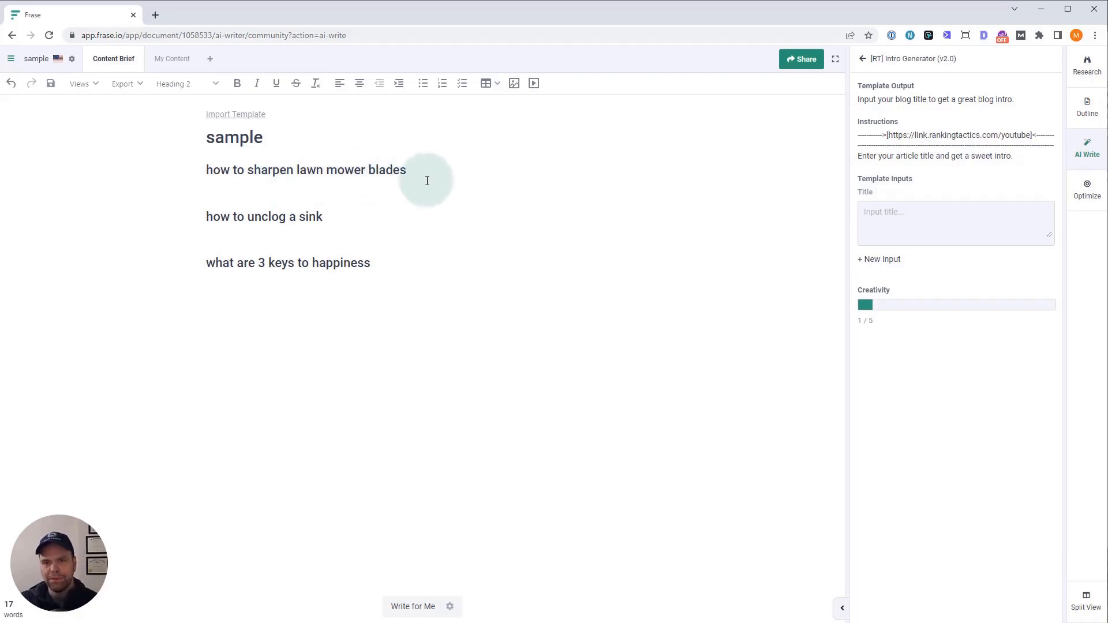
mouse_move(460, 184)
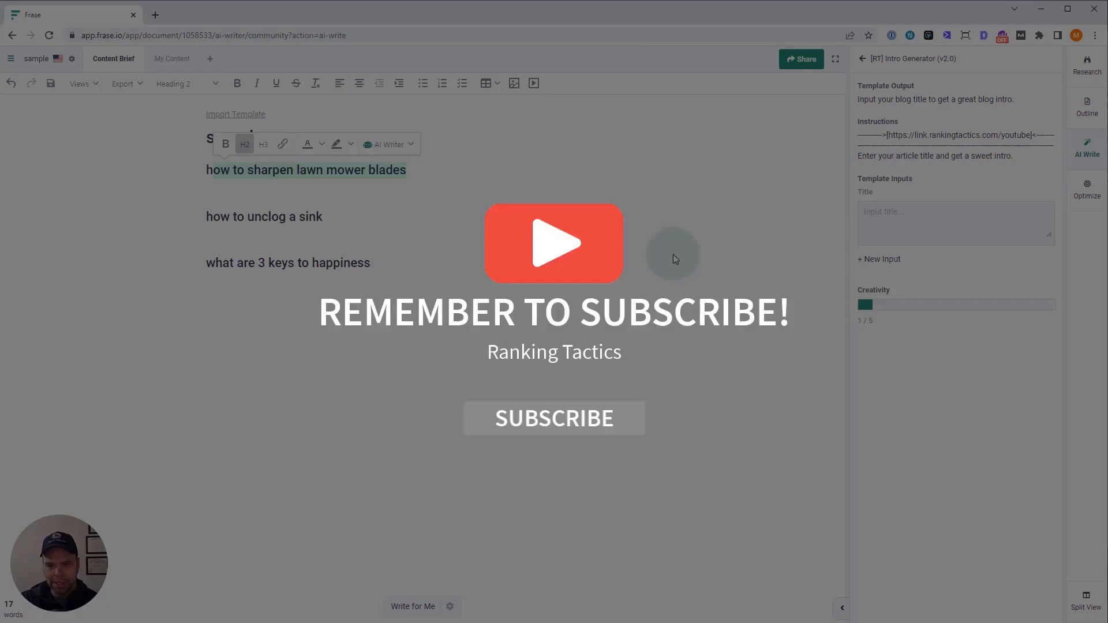
Run the template for 'how to sharpen lawn mower blades' with creativity set to 1.
text(how to sharpen lawn mower blades)
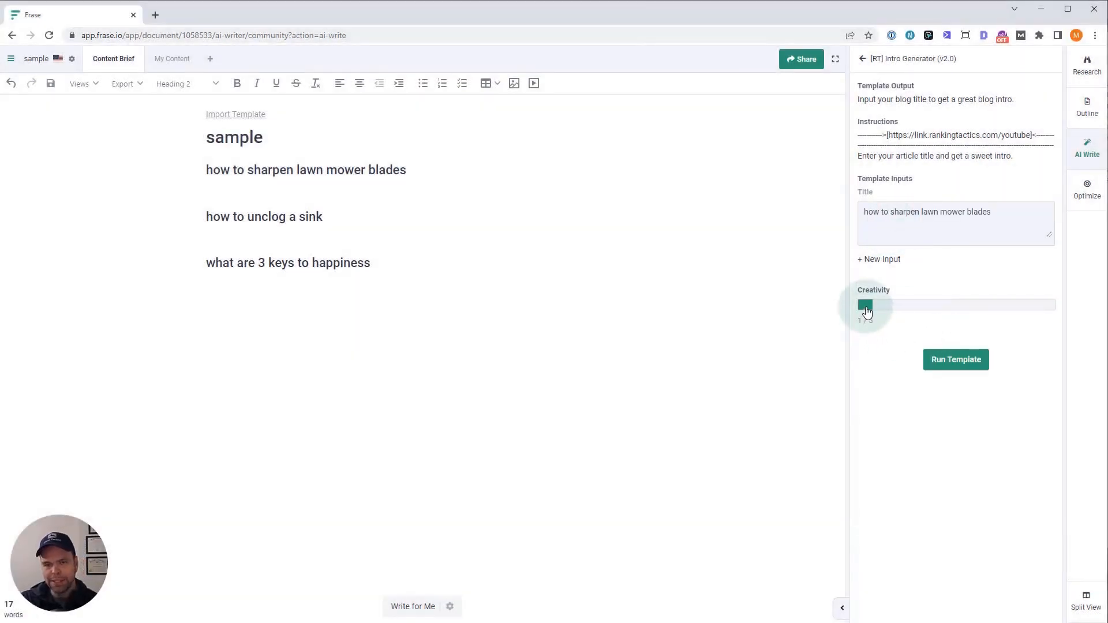
drag(866, 305, 912, 305)
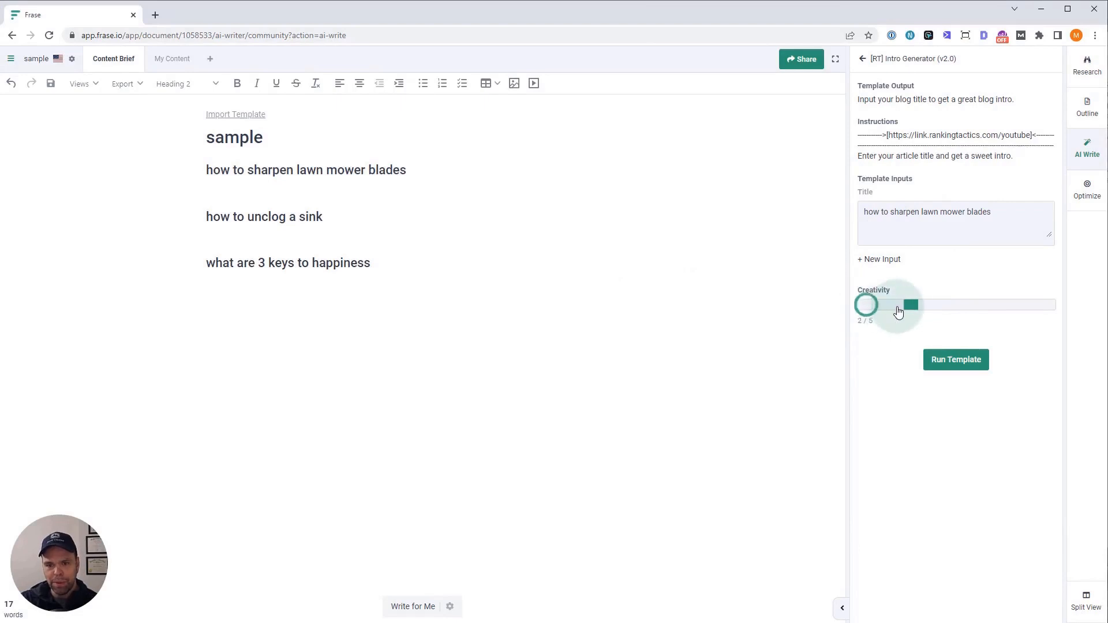
drag(912, 305, 866, 305)
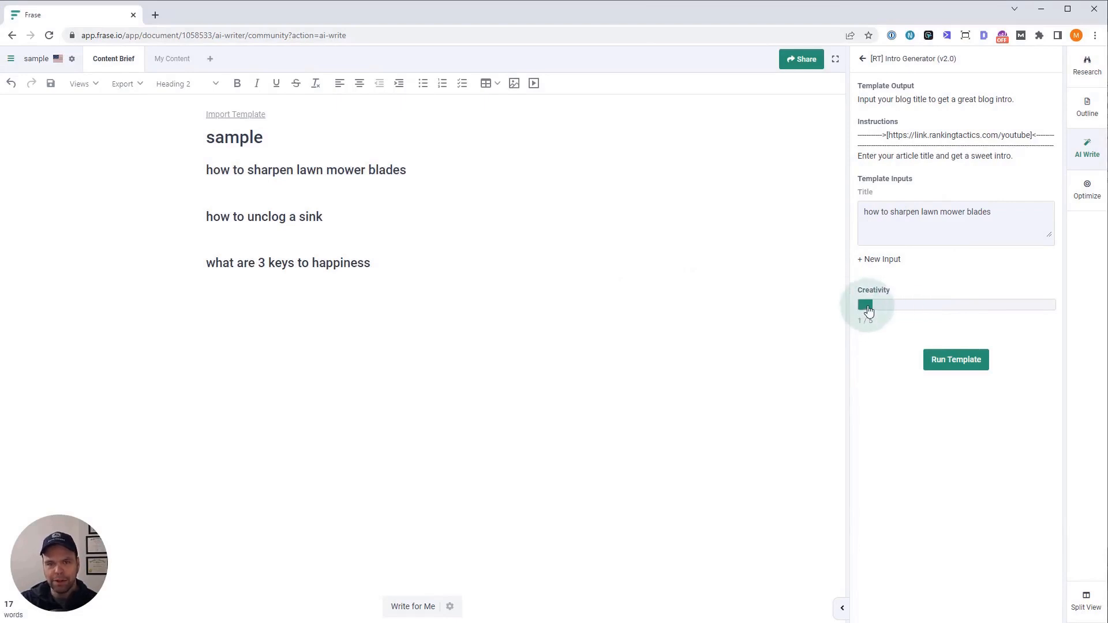
click(956, 359)
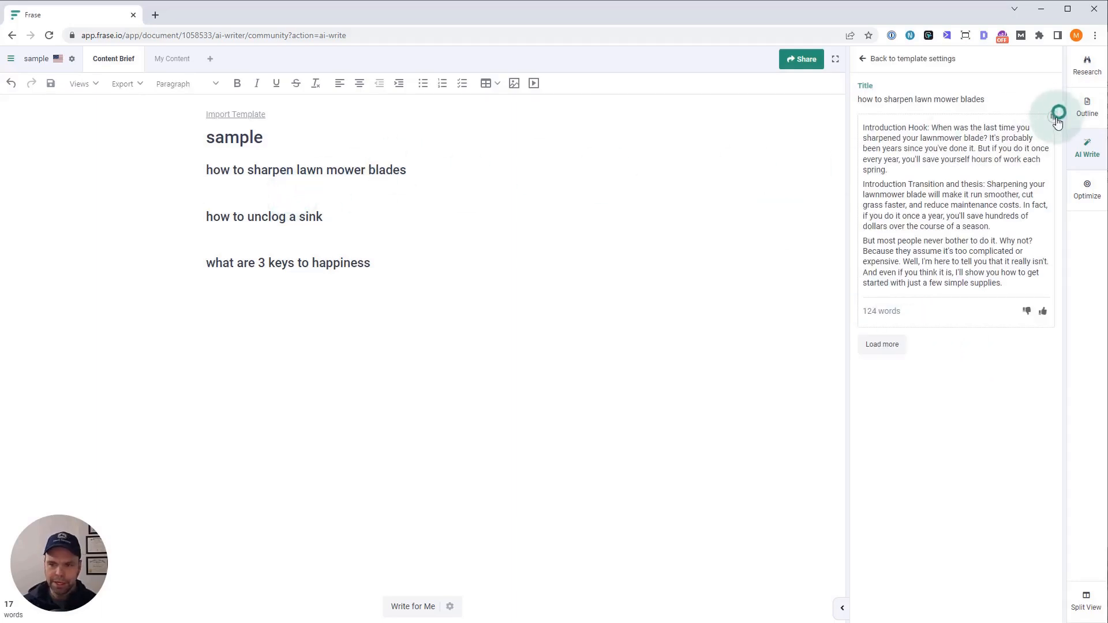
Copy the generated lawn mower blades intro into the document under its heading.
click(1059, 113)
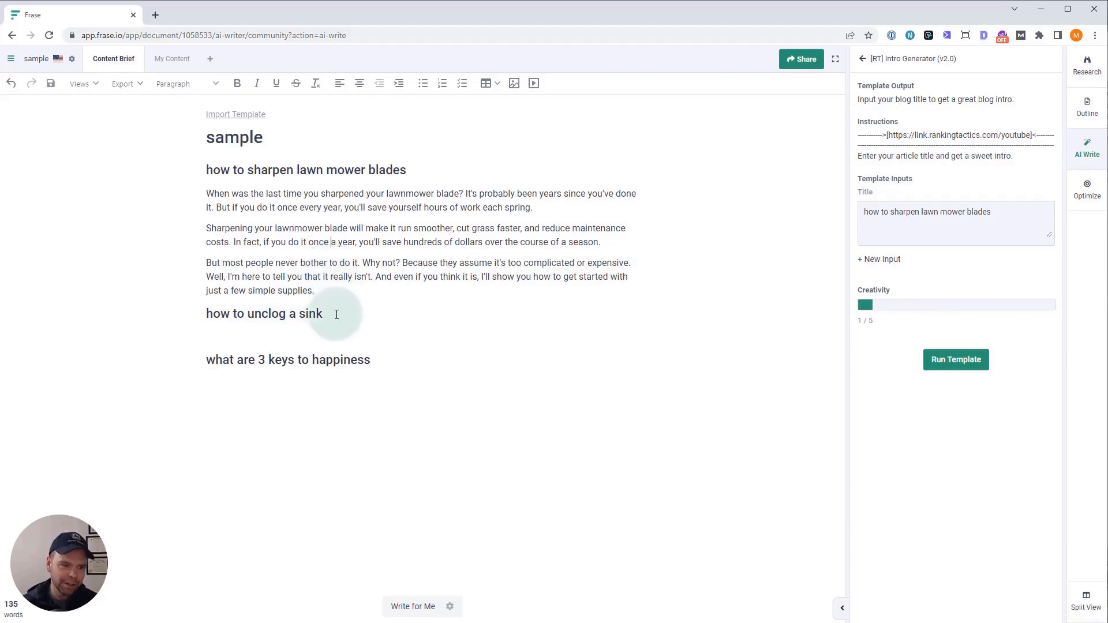
mouse_move(425, 191)
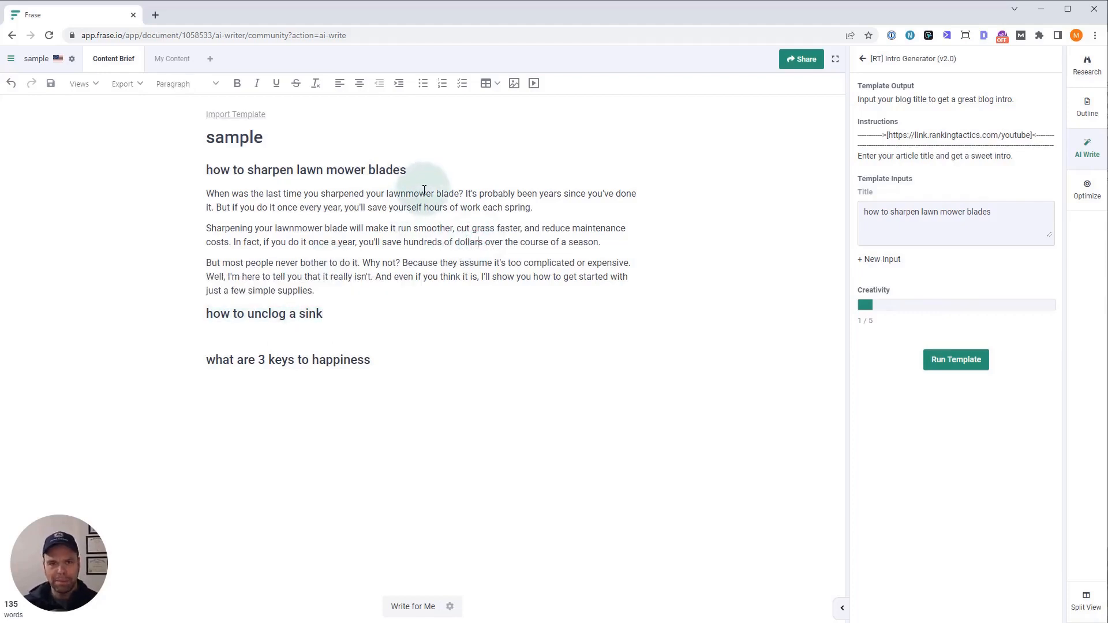
Retitle the template 'how to unclog a sink' and generate its intro.
double_click(967, 211)
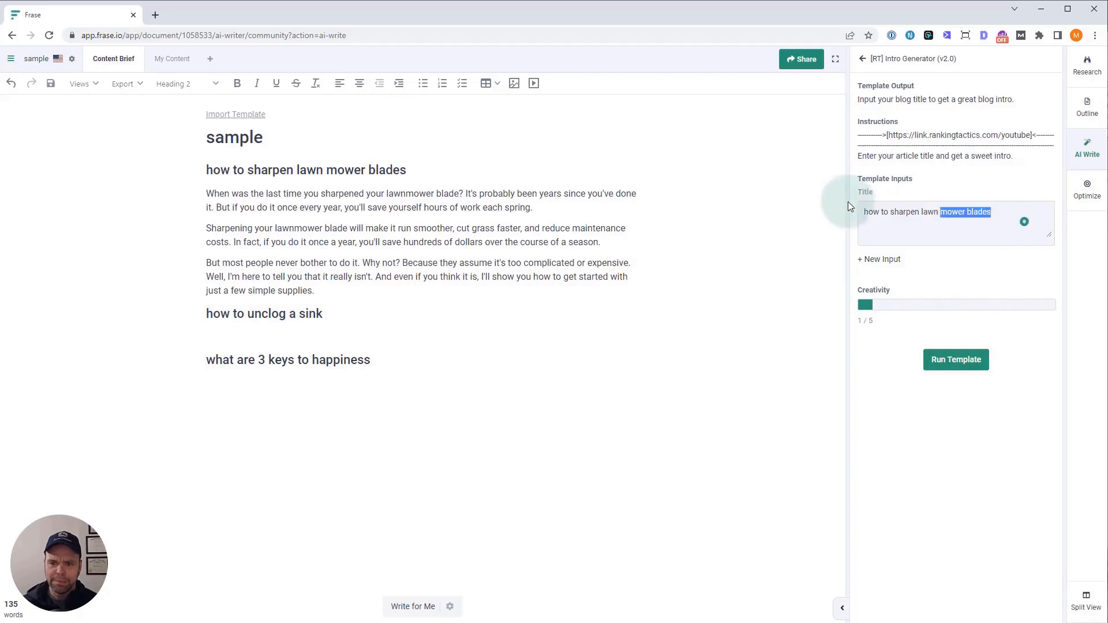
text(how to unclog a sink)
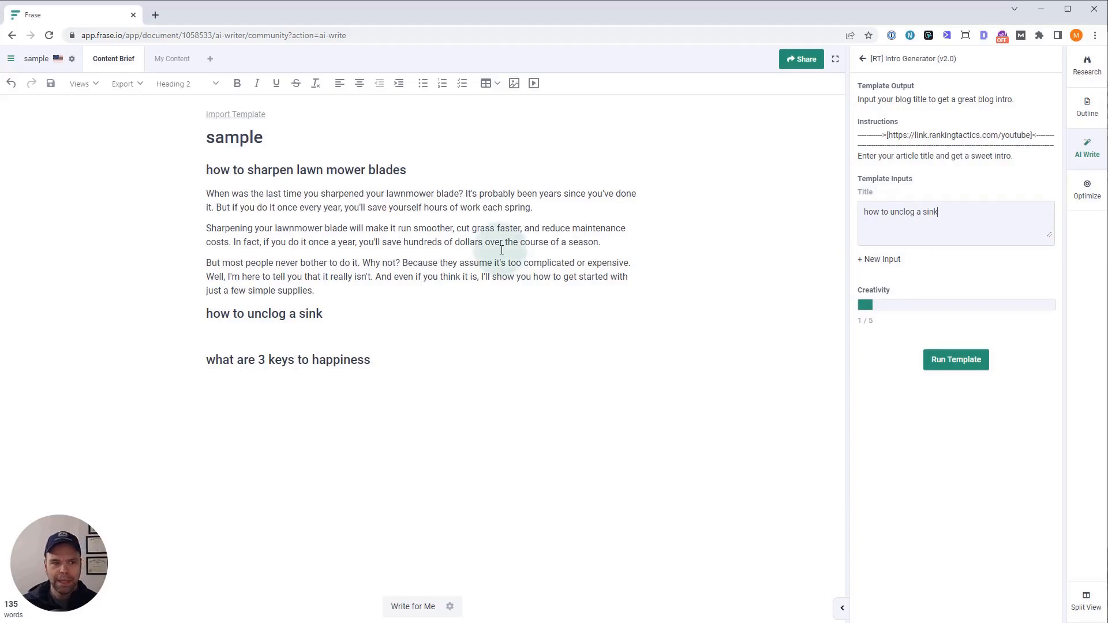
click(955, 359)
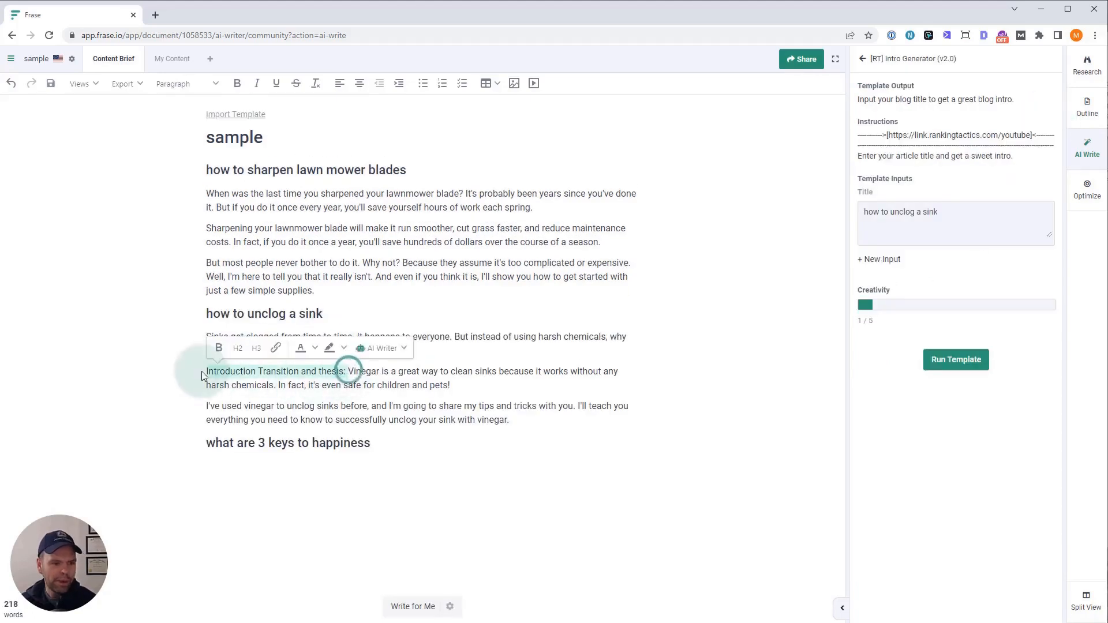
click(955, 360)
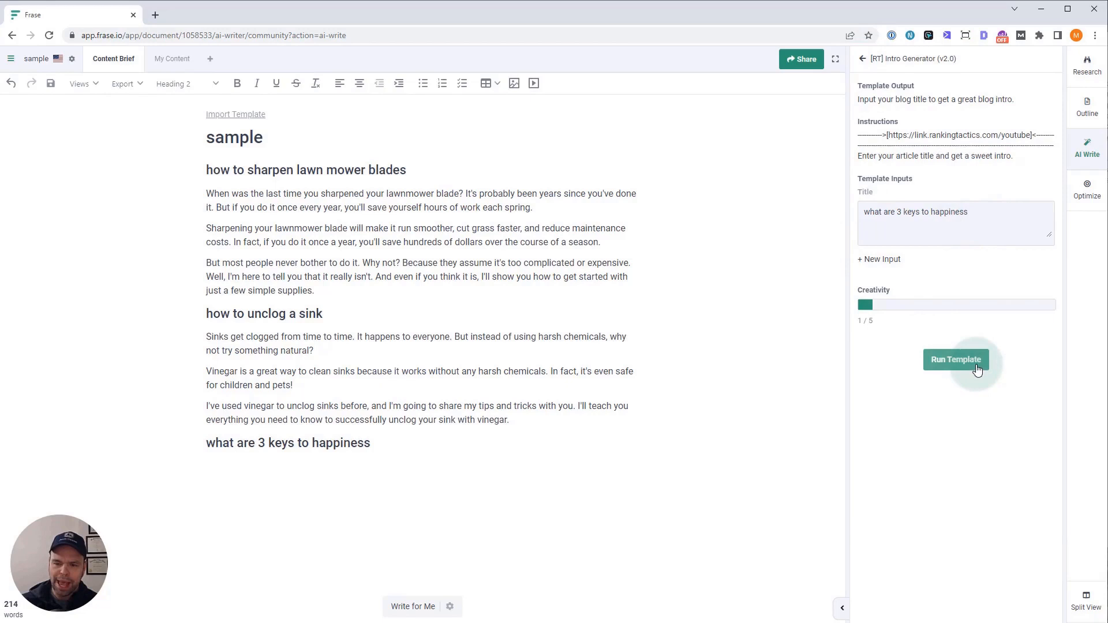
Generate and copy the 'what are 3 keys to happiness' intro, then load more results.
click(956, 359)
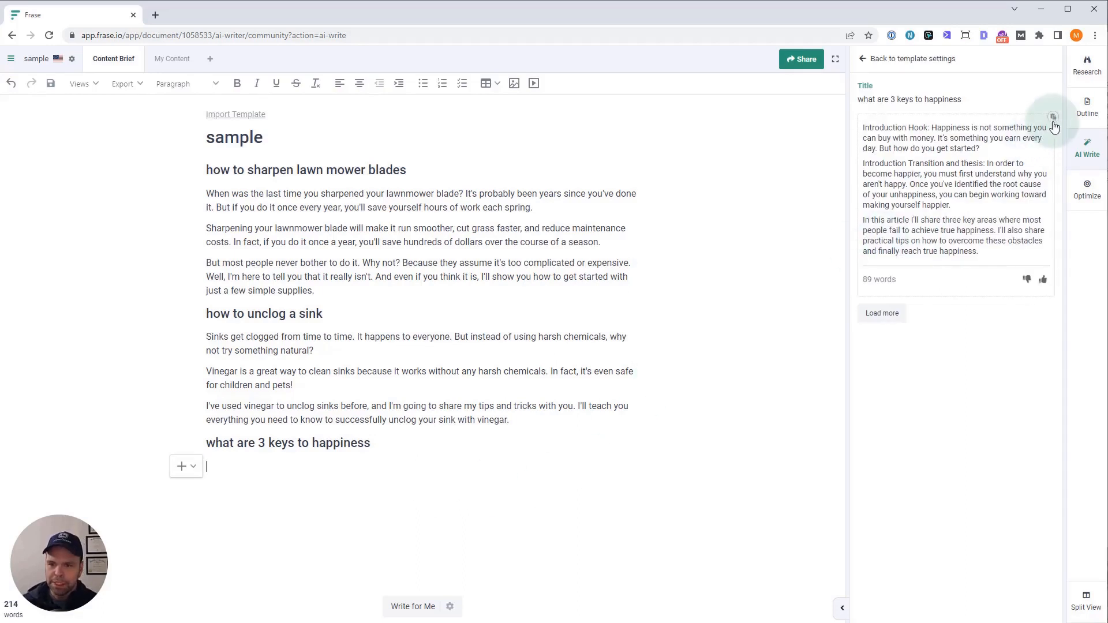
click(1052, 117)
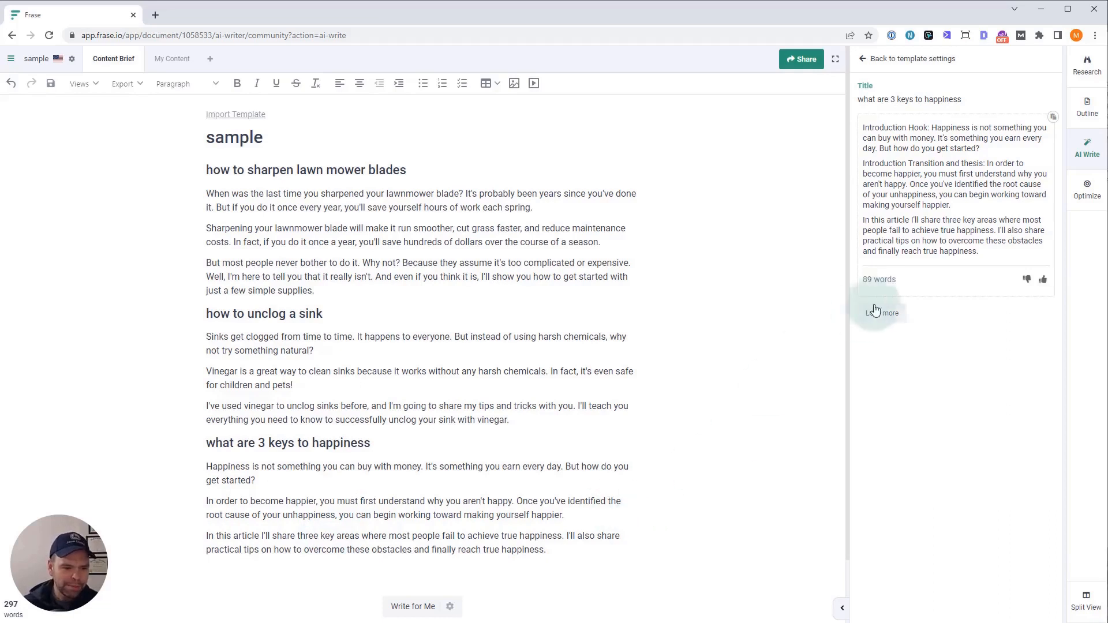
click(882, 313)
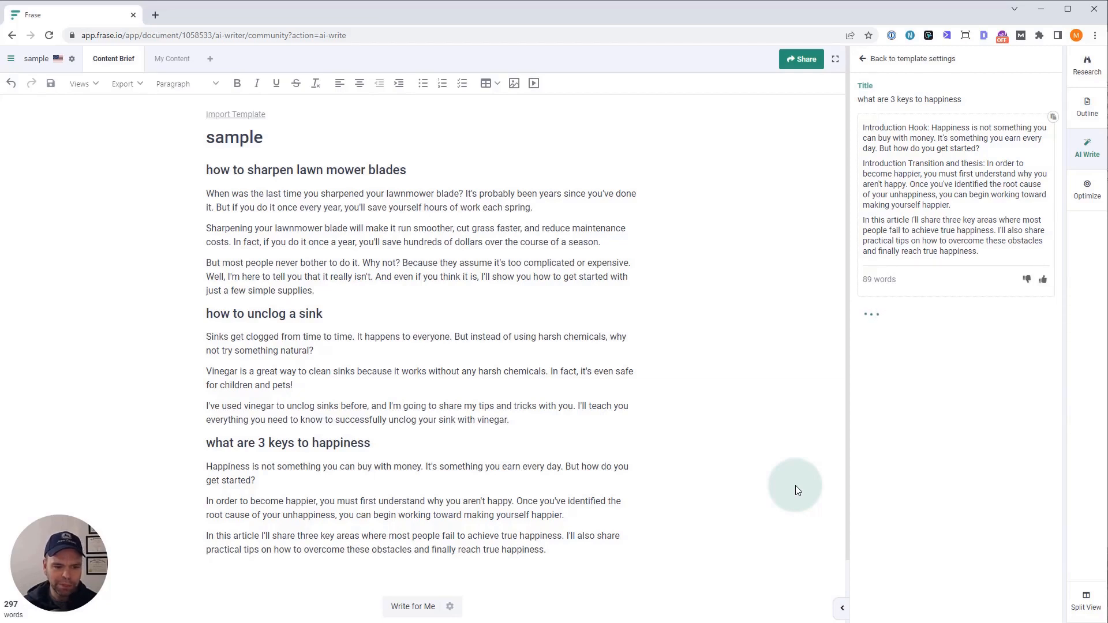
Copy the second happiness intro variation and delete the paragraphs under the happiness heading.
click(872, 314)
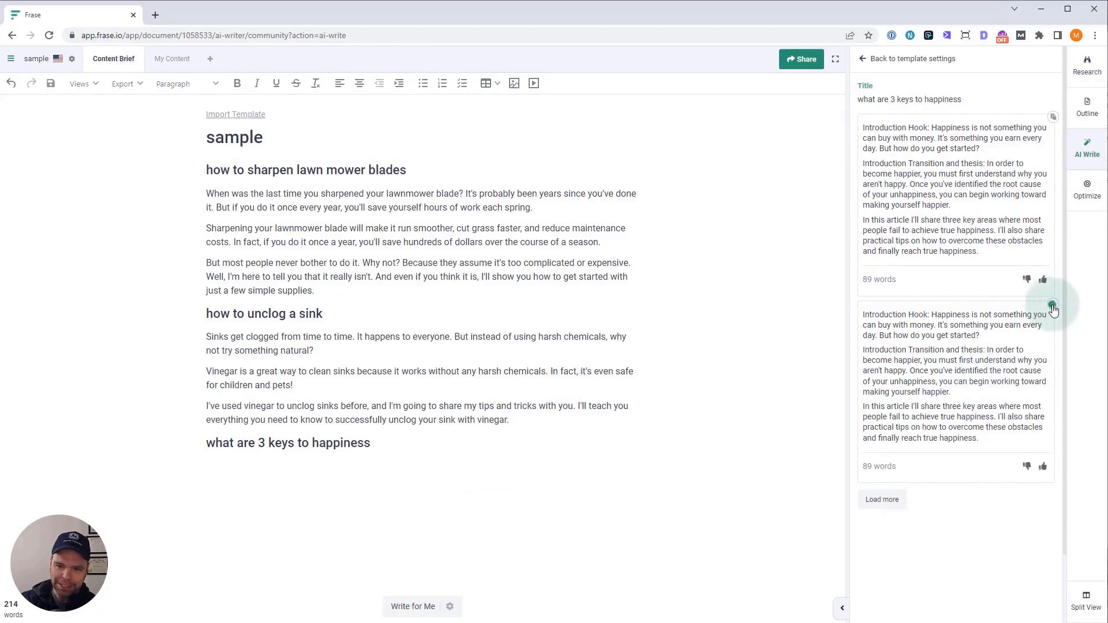
click(1052, 305)
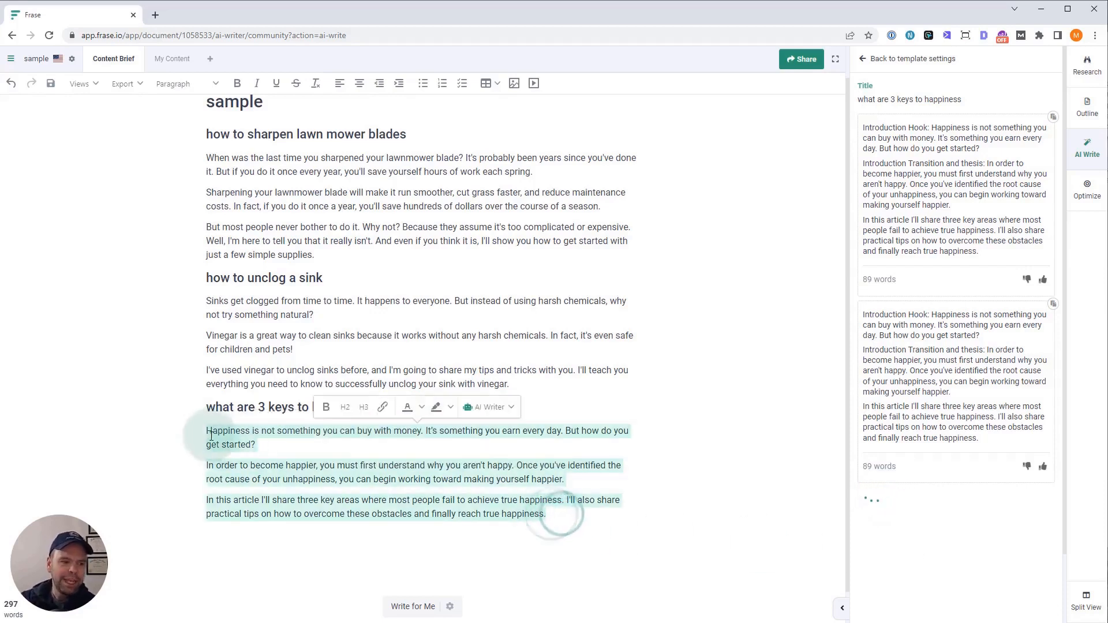
key(Delete)
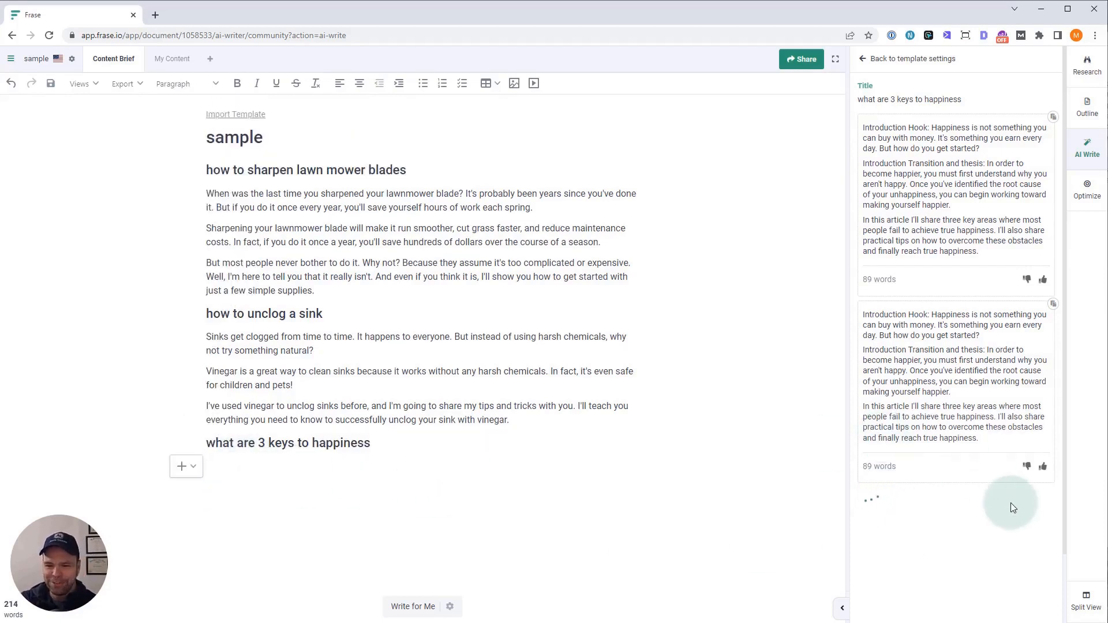